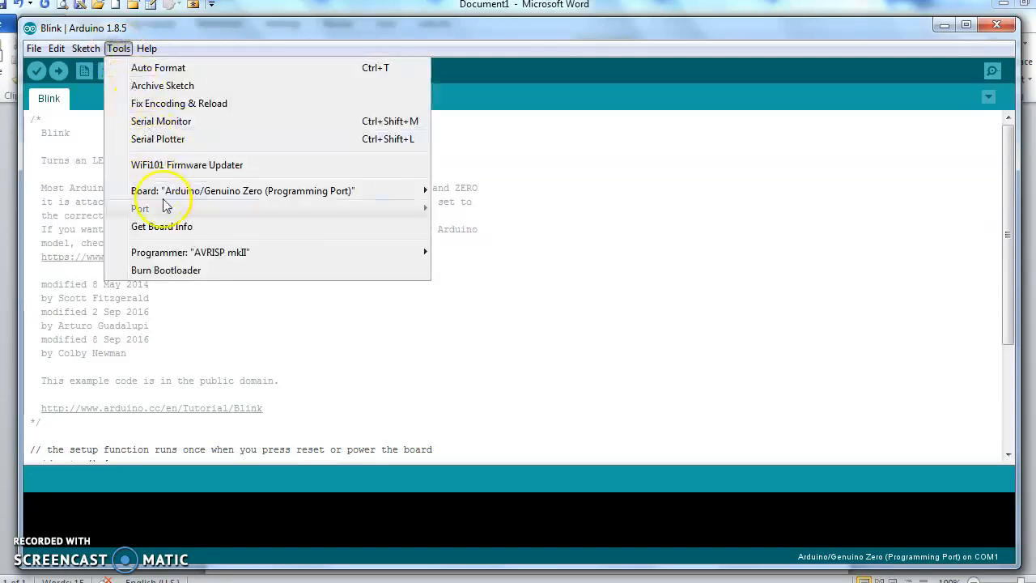
mouse_move(179, 213)
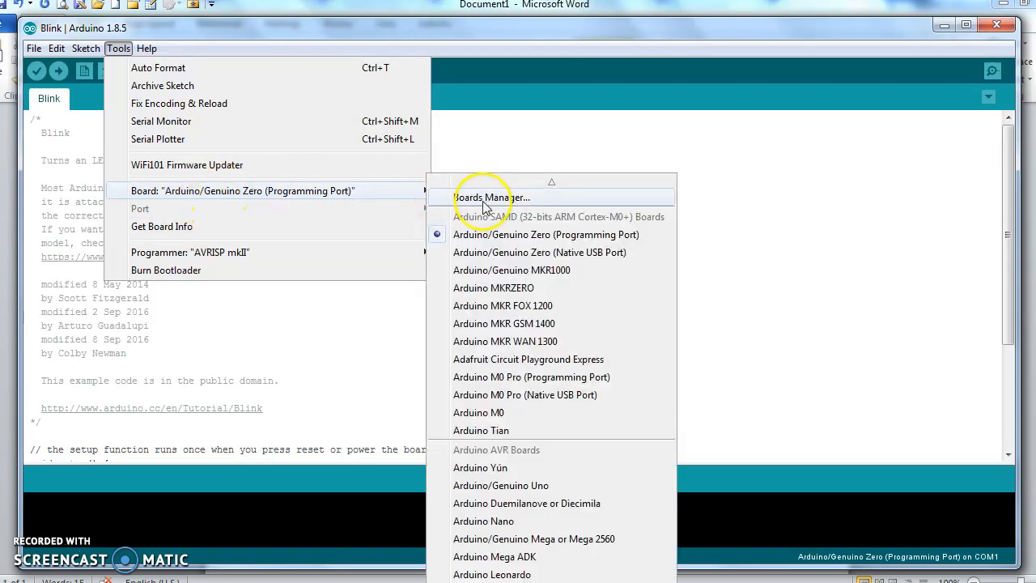
Open the Boards Manager from the Tools > Board menu
click(491, 198)
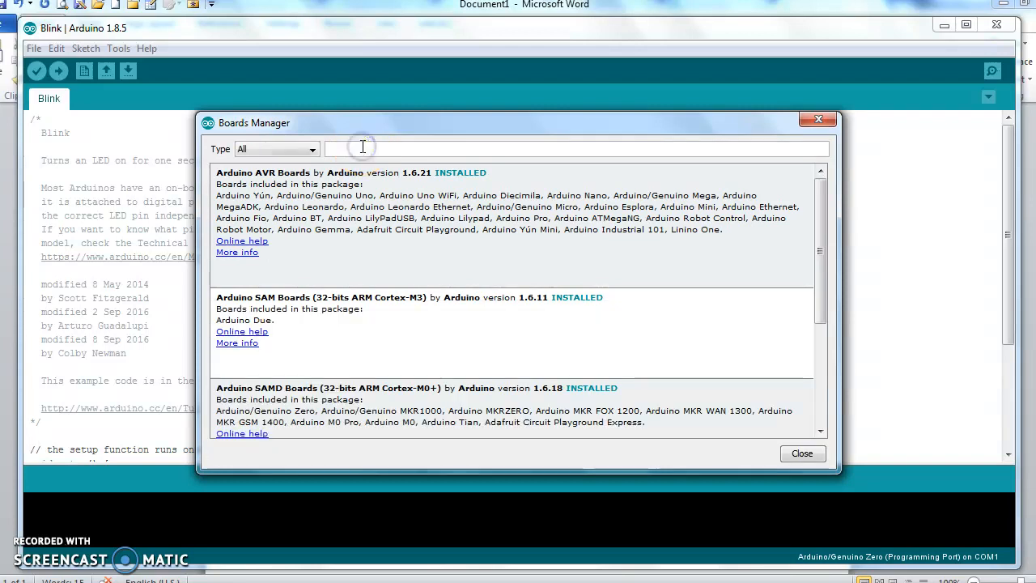
Search the Boards Manager for '101'
text(101)
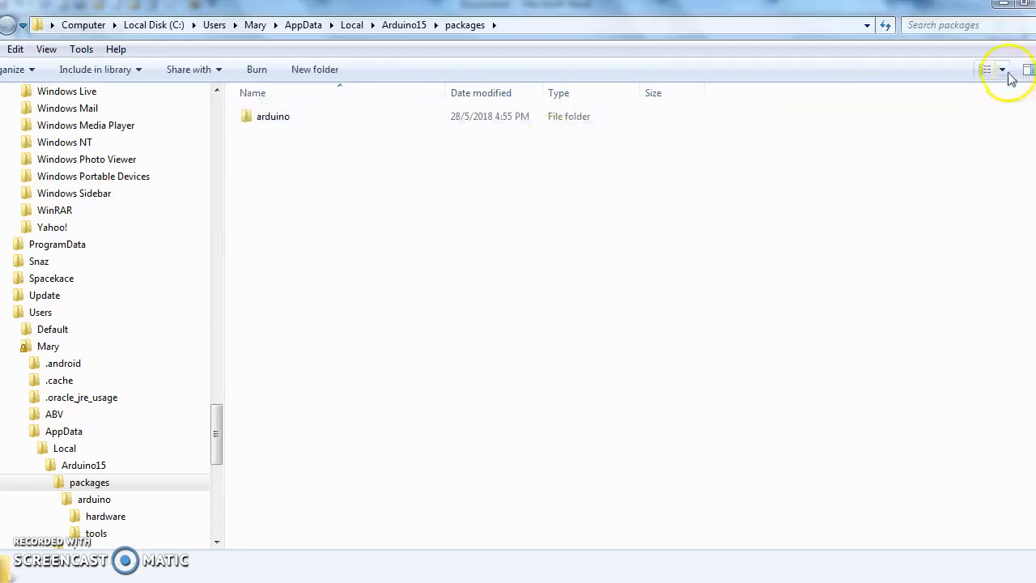
Return to the Boards Manager showing Intel Curie Boards 2.0.2 in the 101 results
click(984, 70)
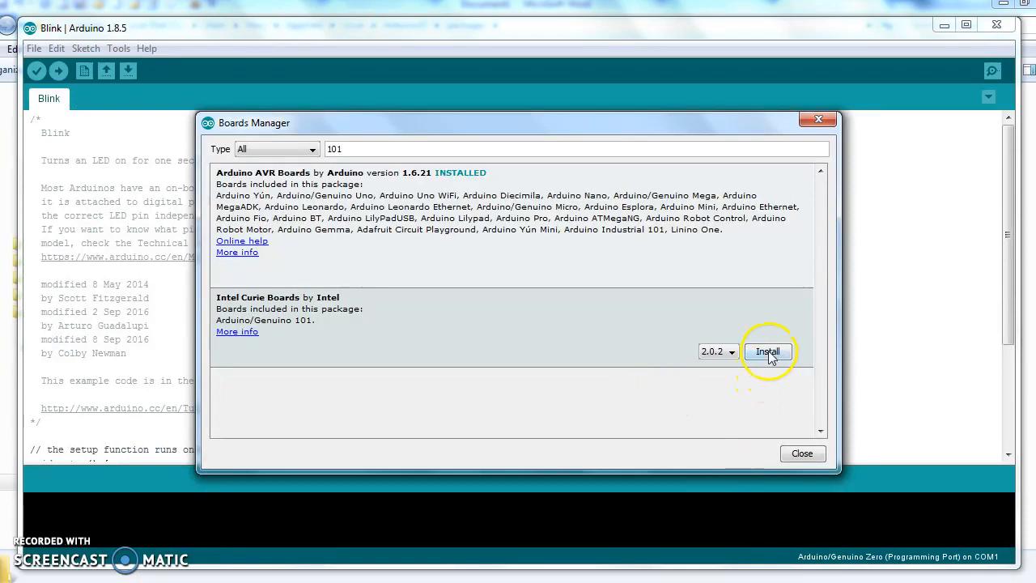
Install Intel Curie Boards 2.0.2 and reopen the board list
click(766, 351)
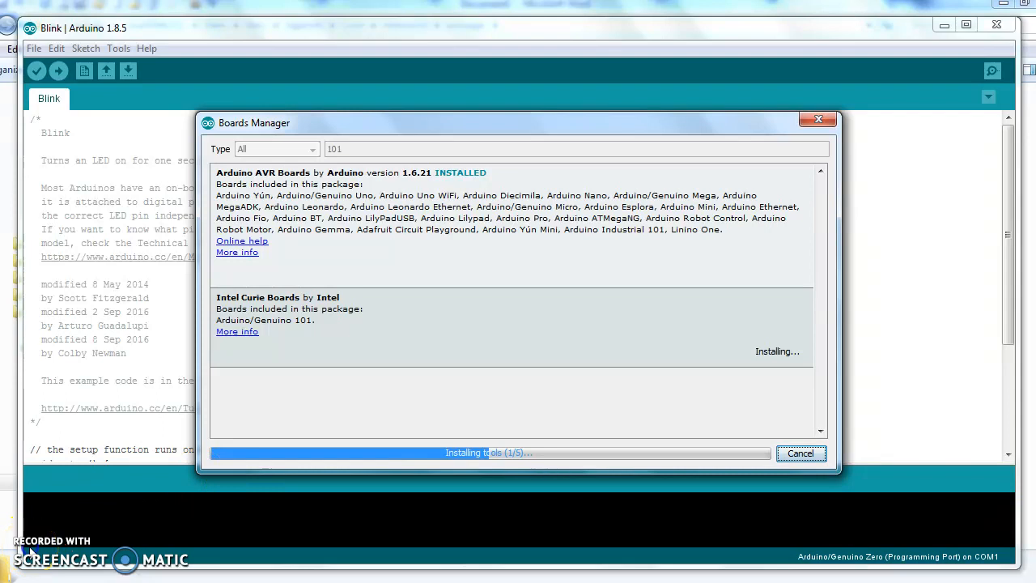
click(118, 49)
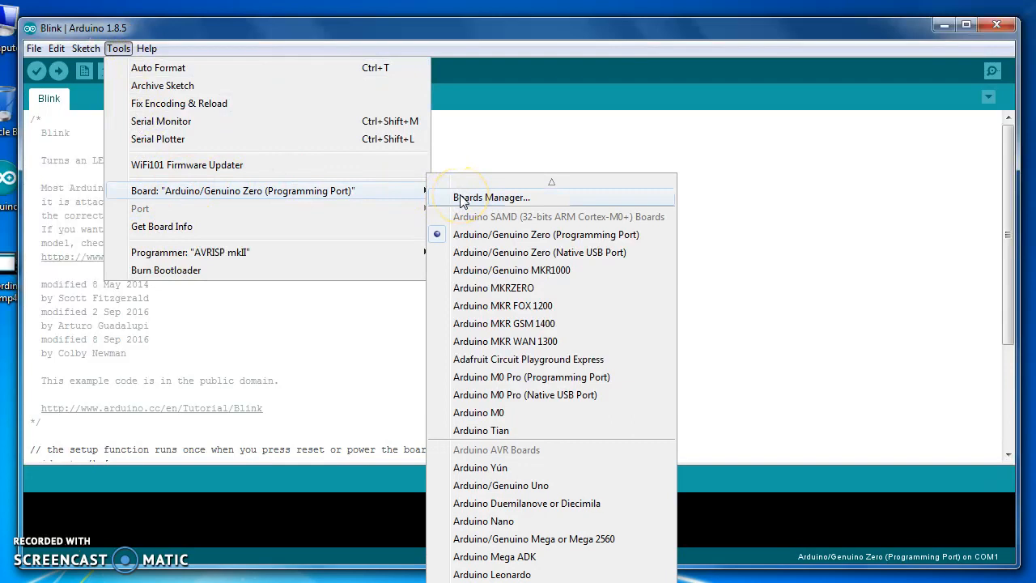
Reopen the Boards Manager and search '101' to verify Intel Curie Boards 2.0.2 is installed
click(491, 197)
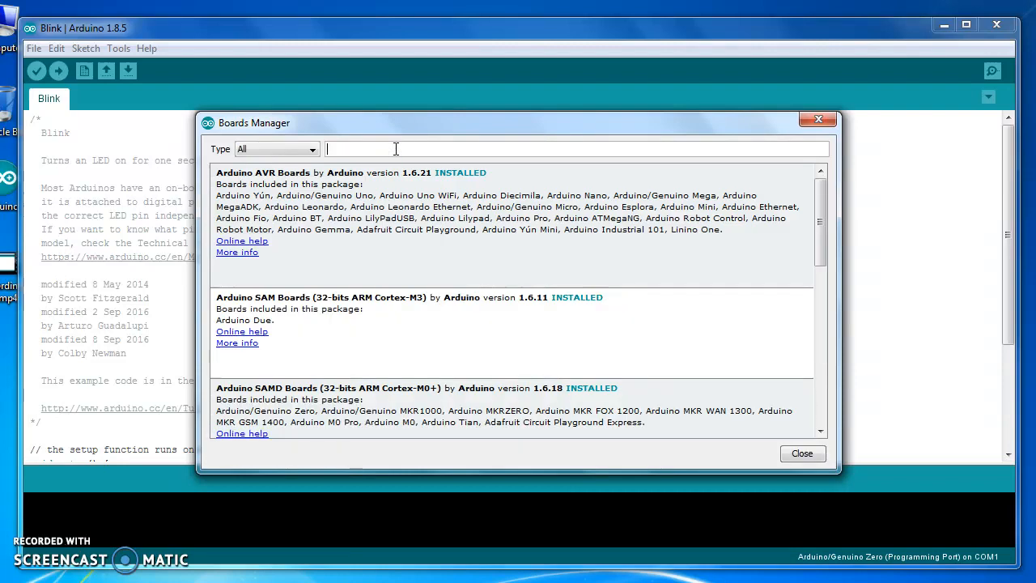
text(101)
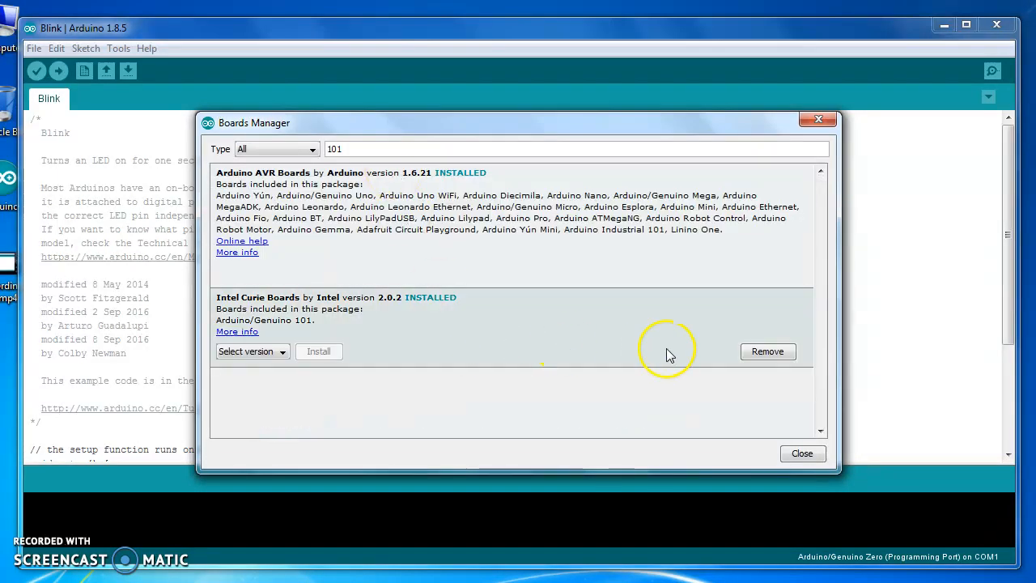
mouse_move(411, 302)
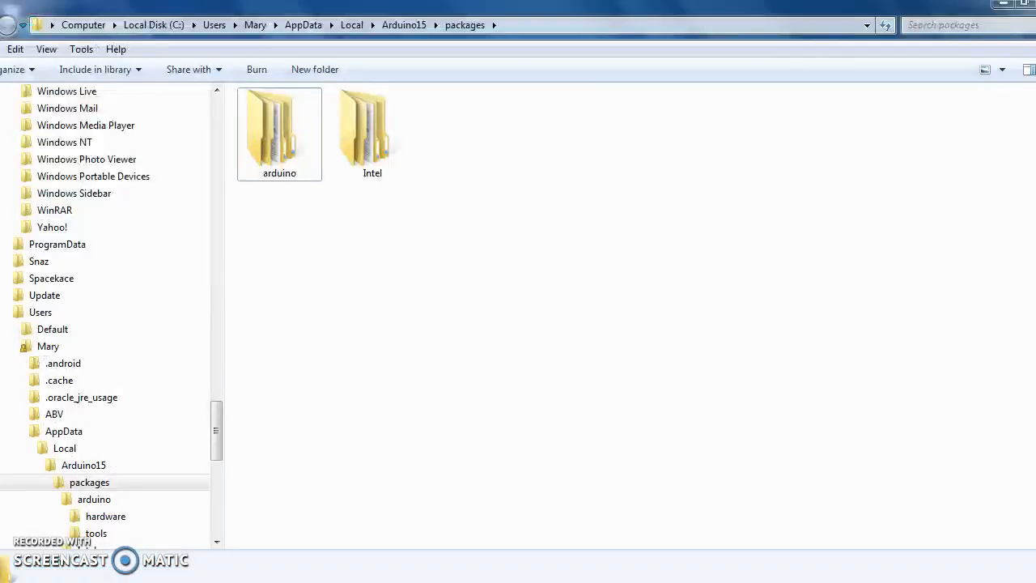
Inspect the Intel folder in Arduino15\packages, then copy it
click(526, 25)
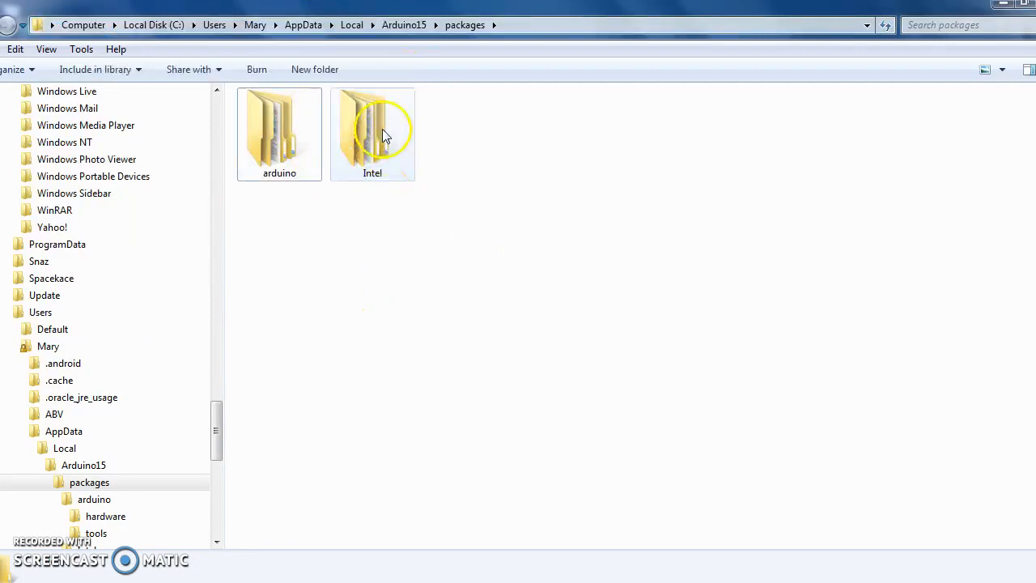
double_click(373, 129)
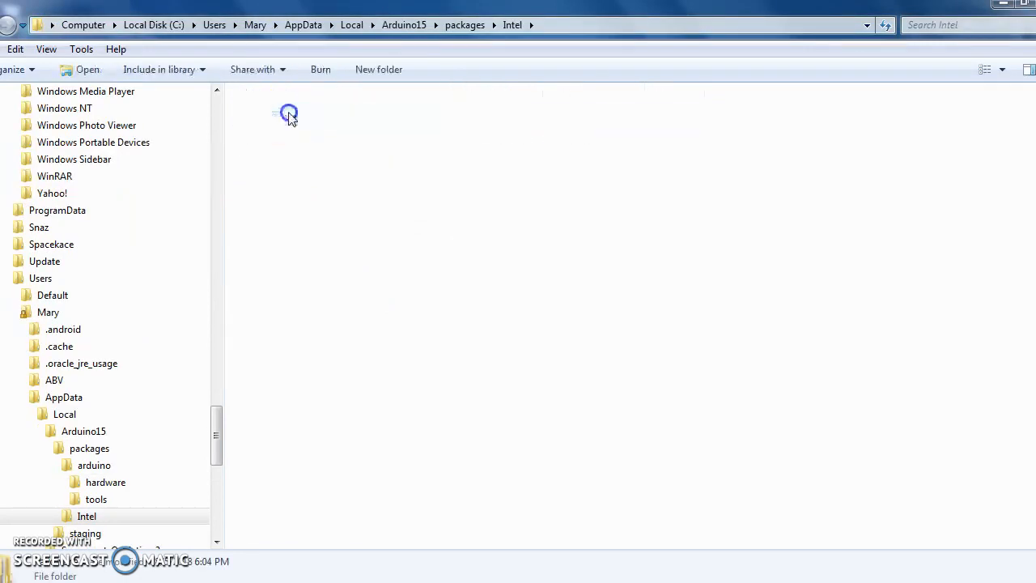
click(86, 516)
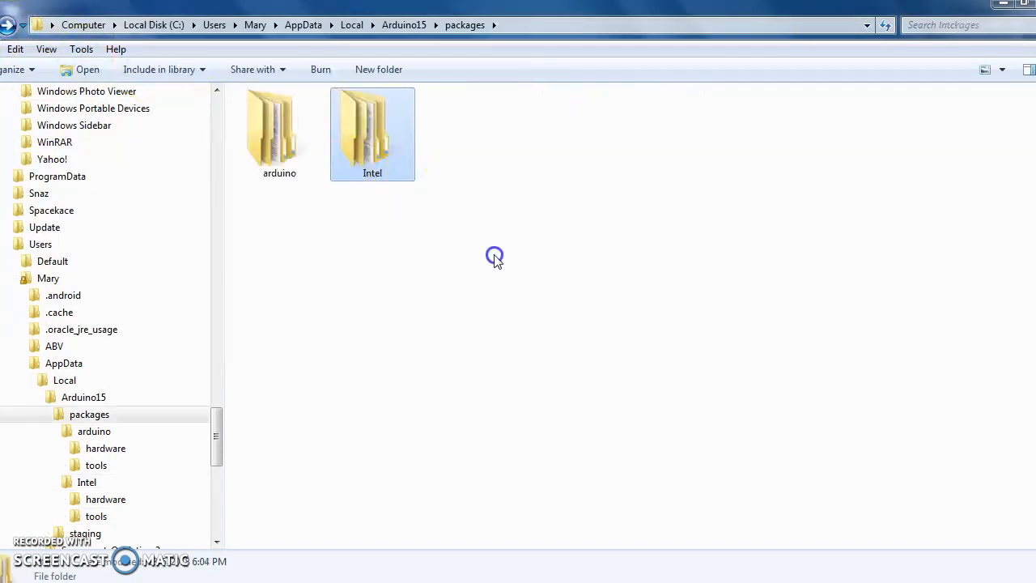
right_click(372, 133)
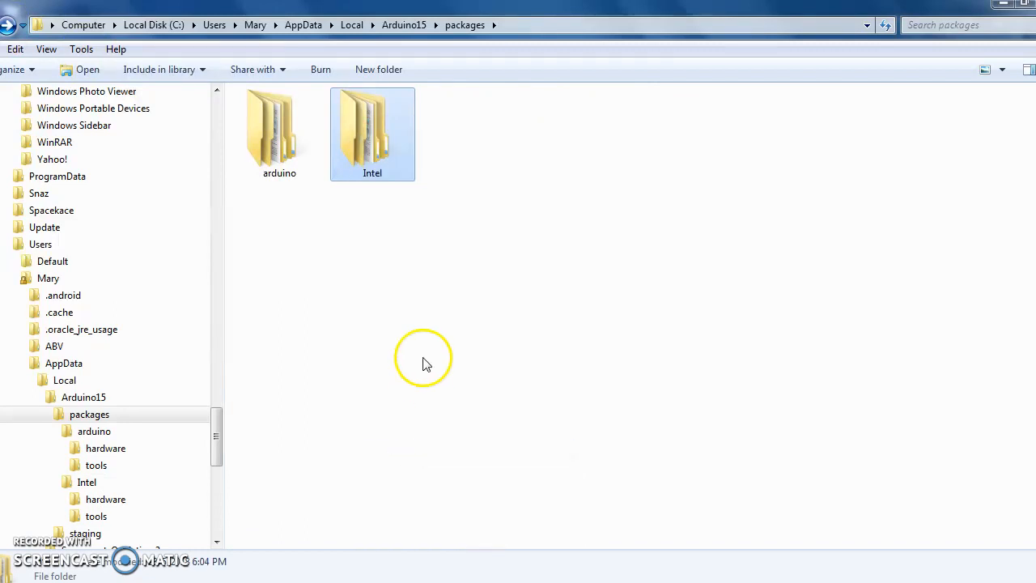
click(428, 356)
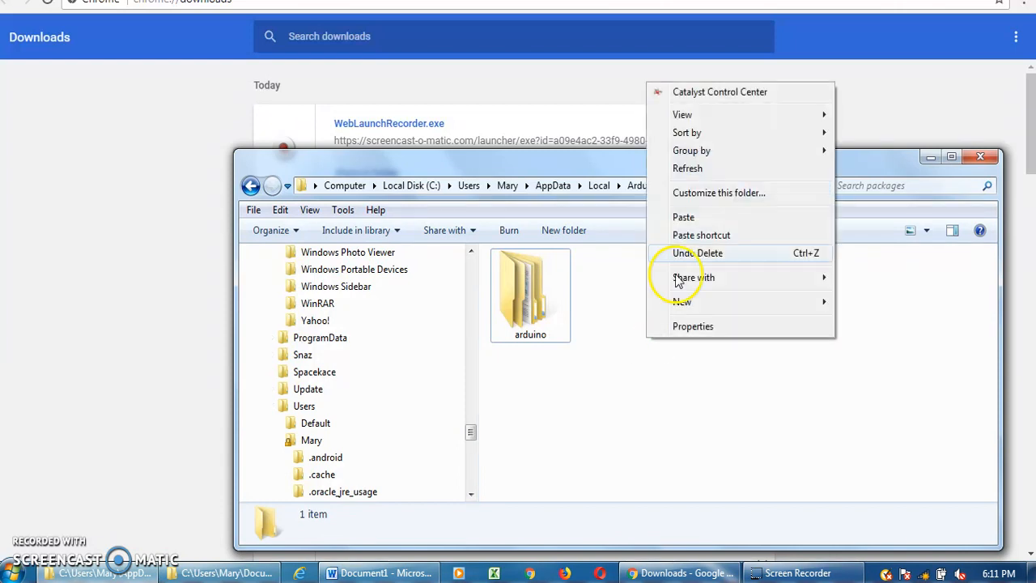
Paste the Intel folder into the other machine's Arduino15\packages folder
click(684, 217)
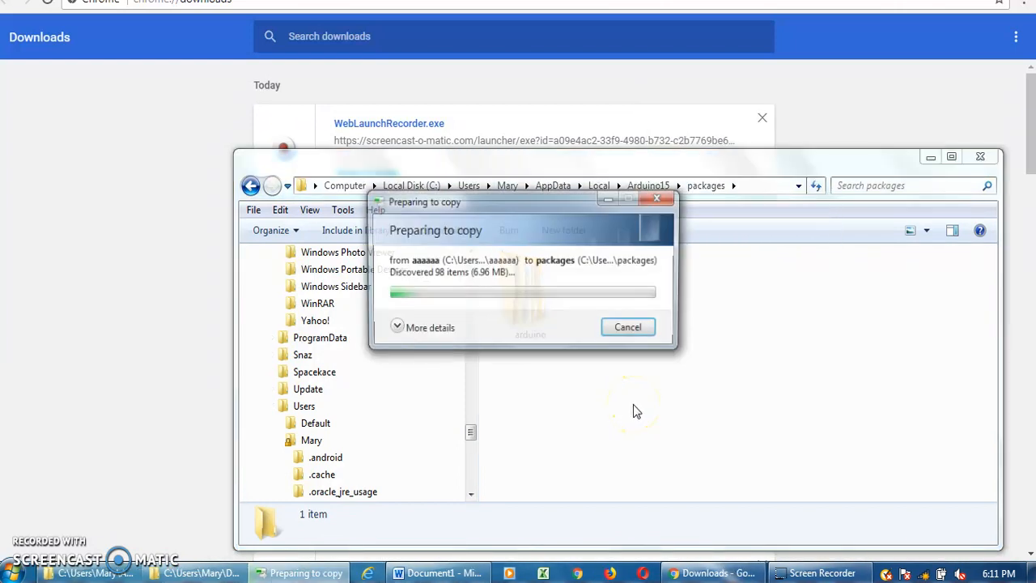